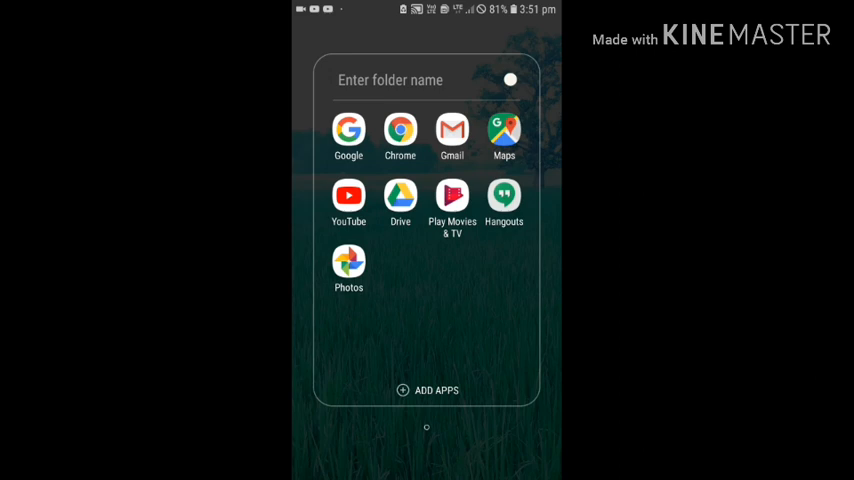
- Launch Google Maps from the Google apps folder on the home screen
click(504, 137)
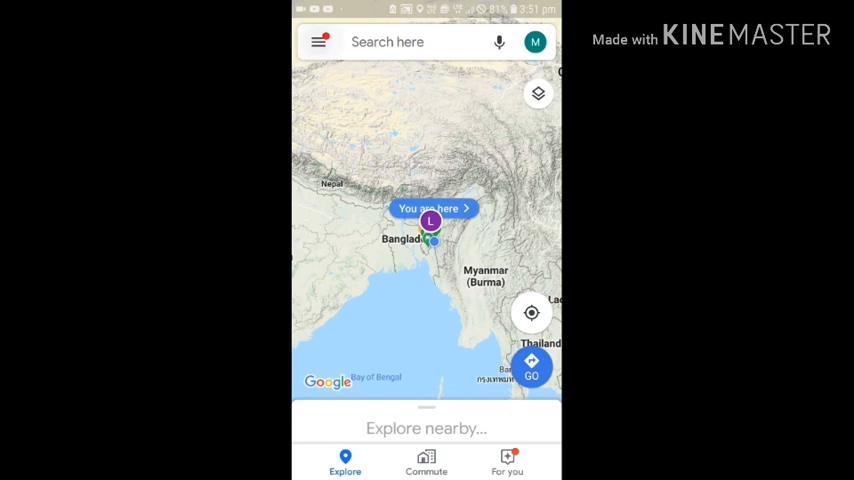
- Go to Settings through the Google Maps side menu
click(318, 42)
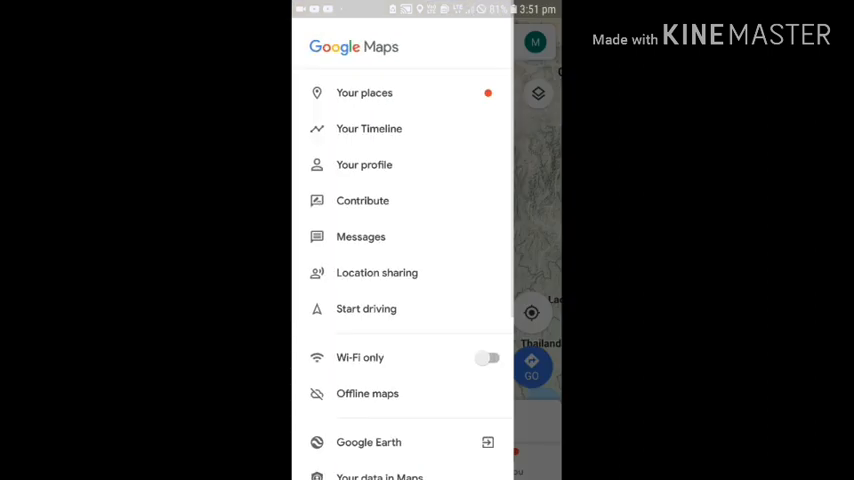
scroll(up, 3)
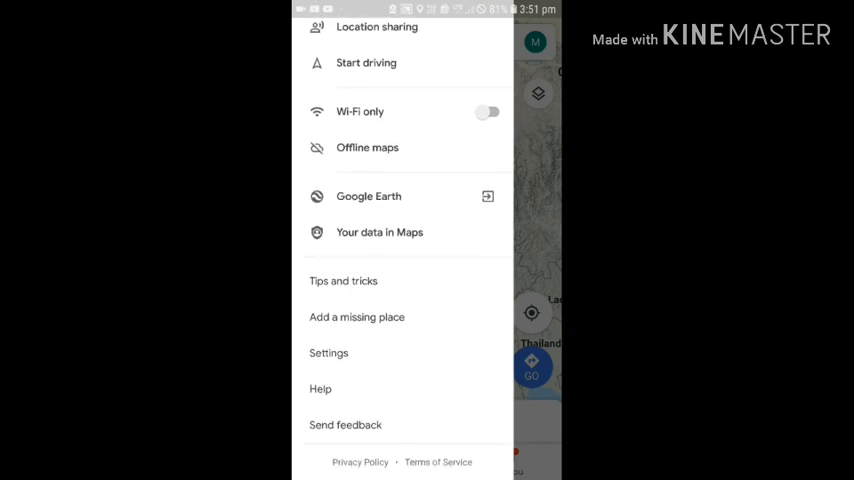
click(328, 352)
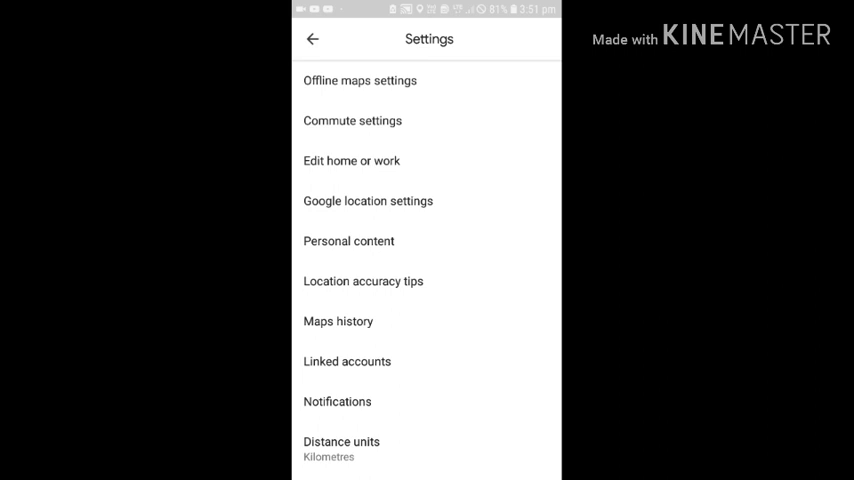
- In Google location settings, switch device Location off and back on
click(368, 200)
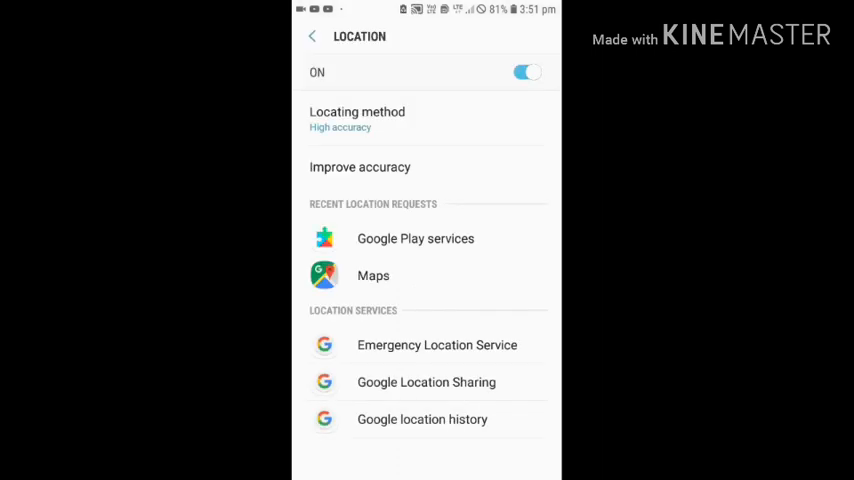
click(527, 72)
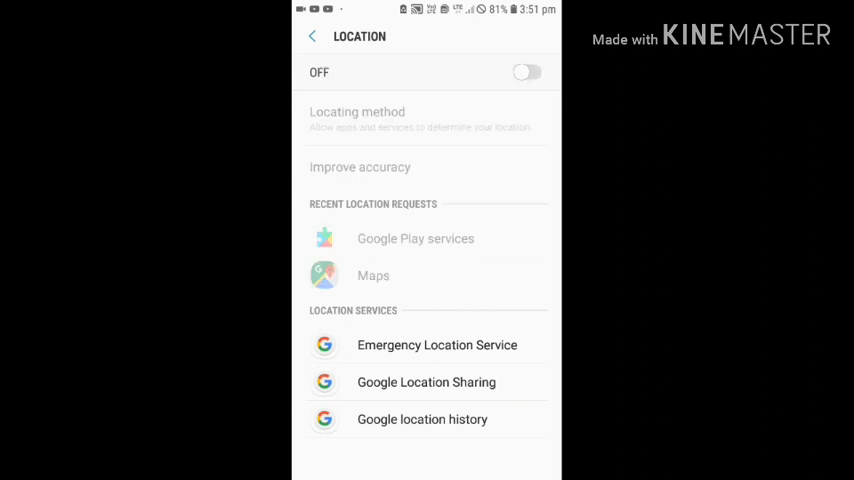
click(527, 71)
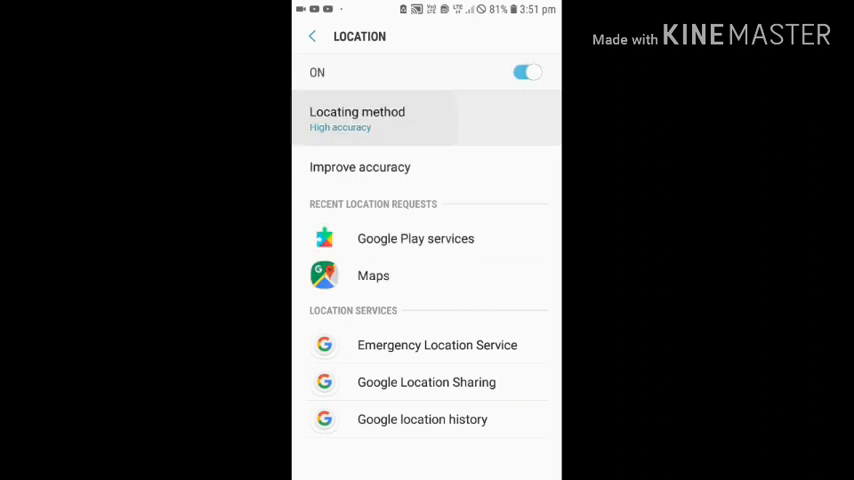
- Set the locating method to High accuracy and return to Maps settings
click(357, 115)
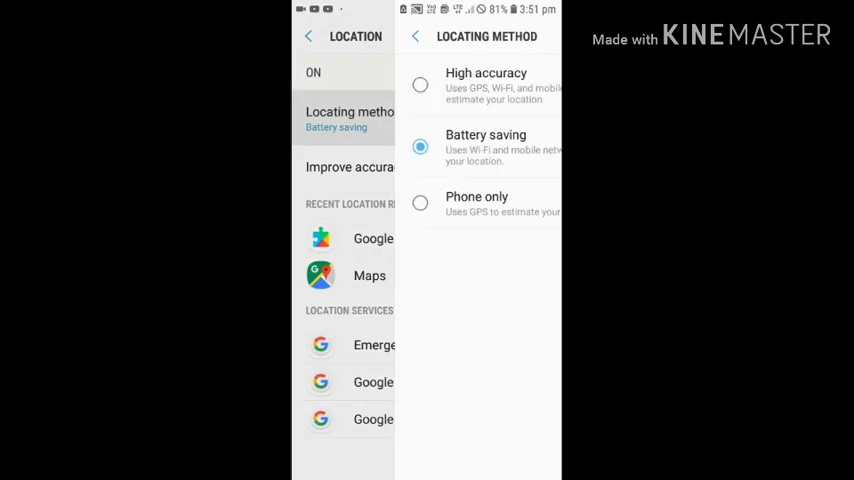
click(420, 84)
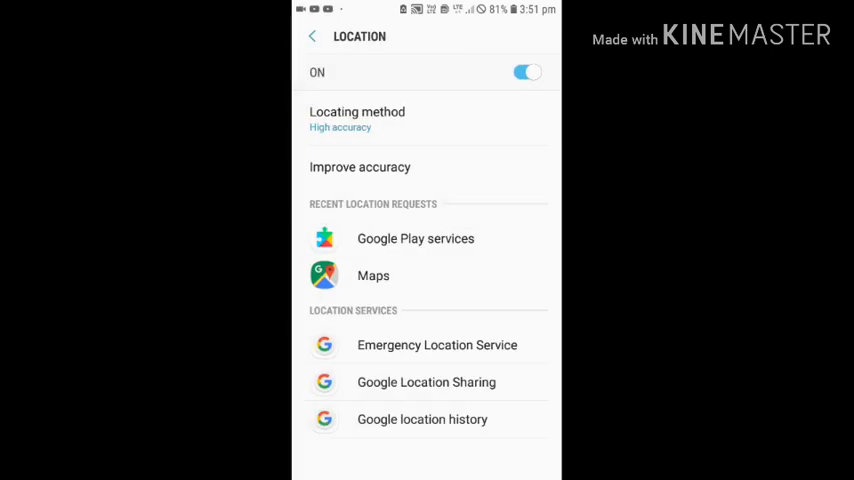
click(357, 118)
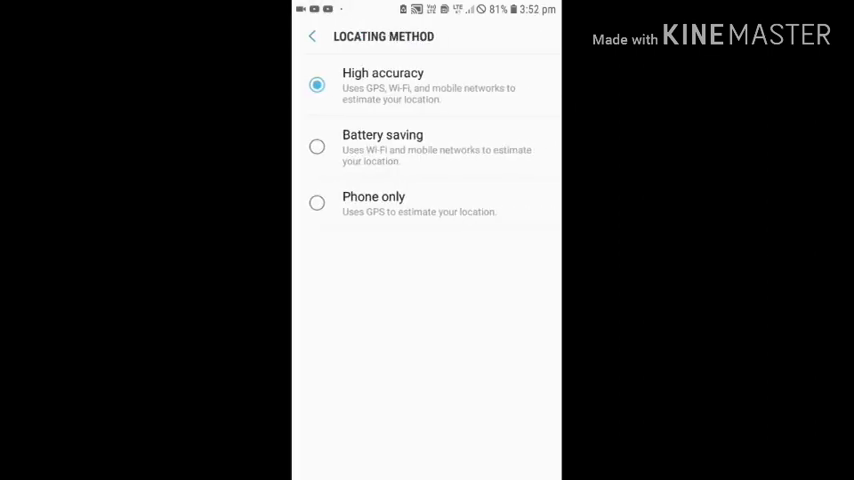
click(312, 36)
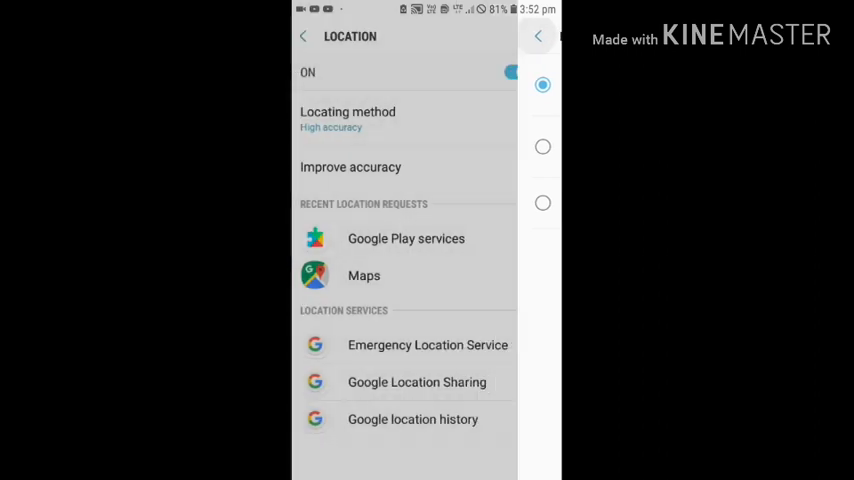
click(304, 36)
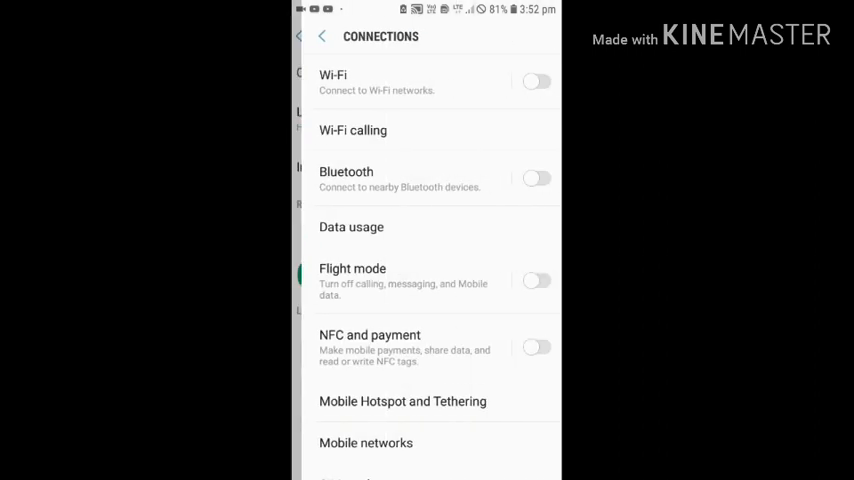
click(321, 36)
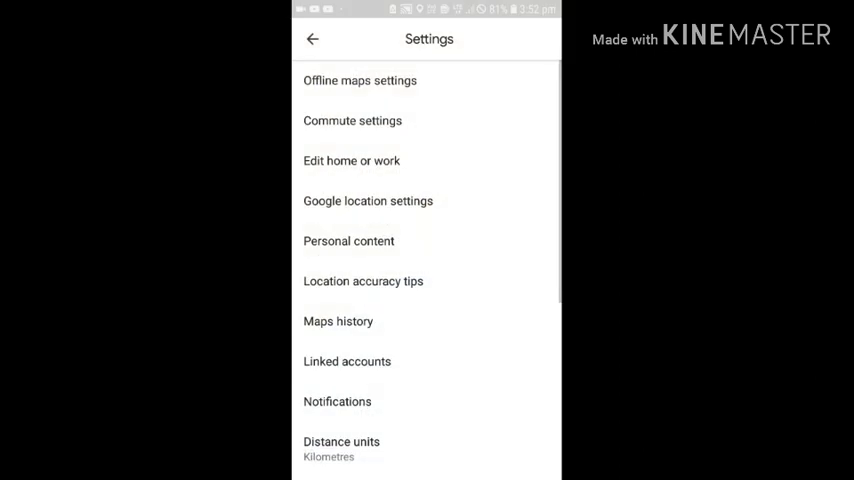
- From the map's side menu, open Location sharing and choose Get Started
click(313, 38)
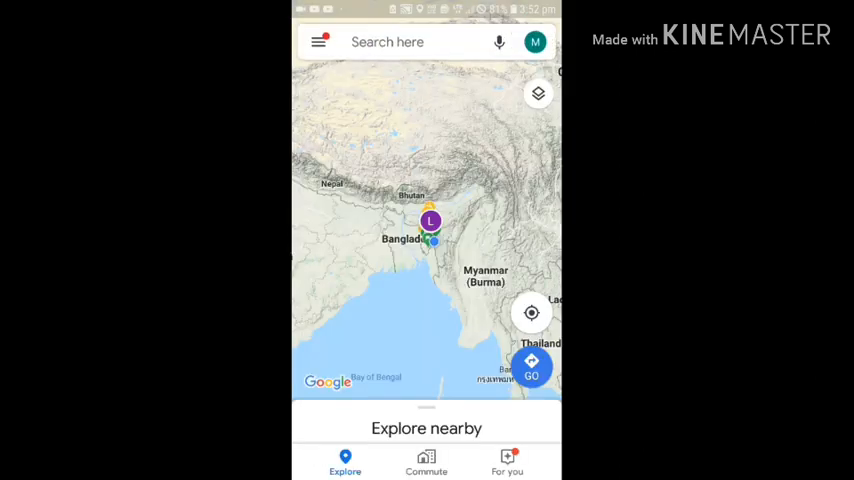
click(319, 42)
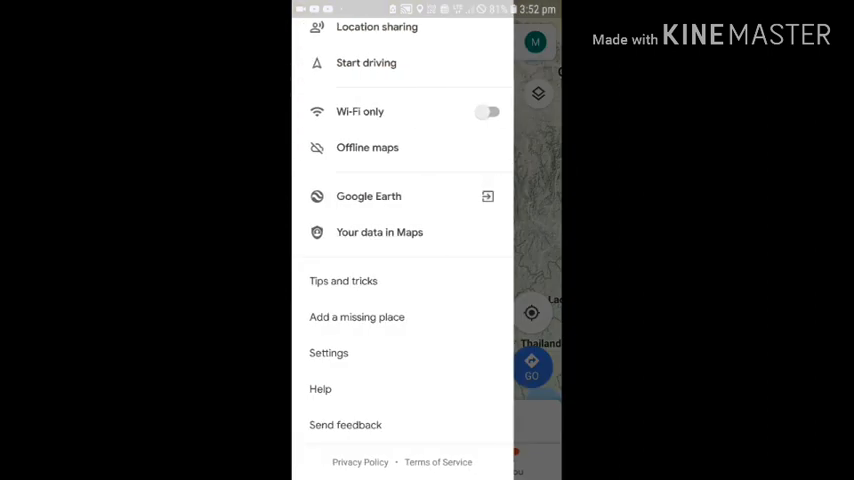
scroll(down, 3)
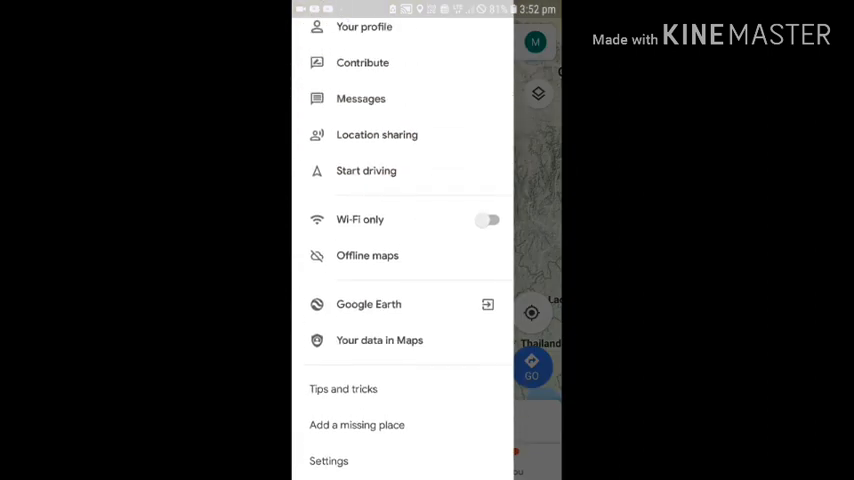
click(376, 134)
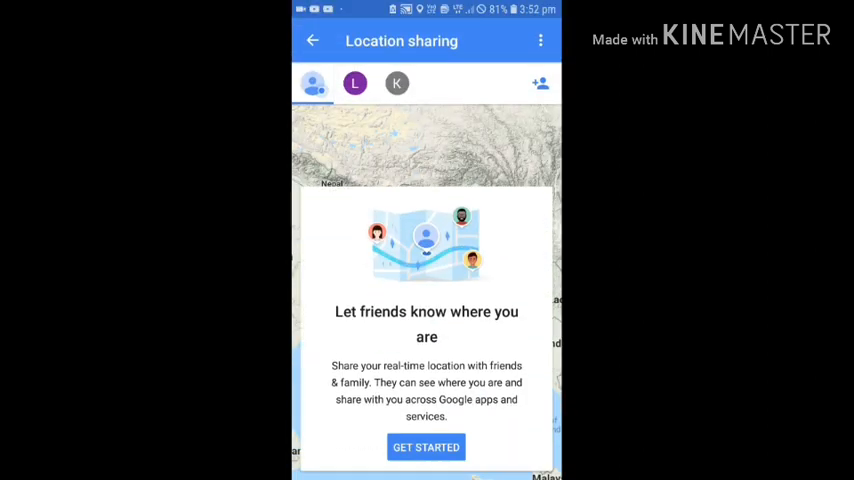
click(426, 447)
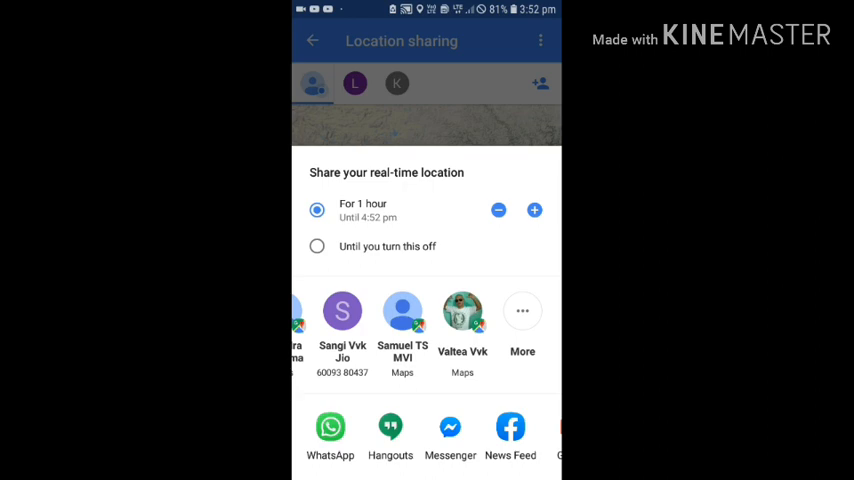
- Raise the sharing duration from 1 hour through 4 and 12 hours to 3 days
click(534, 210)
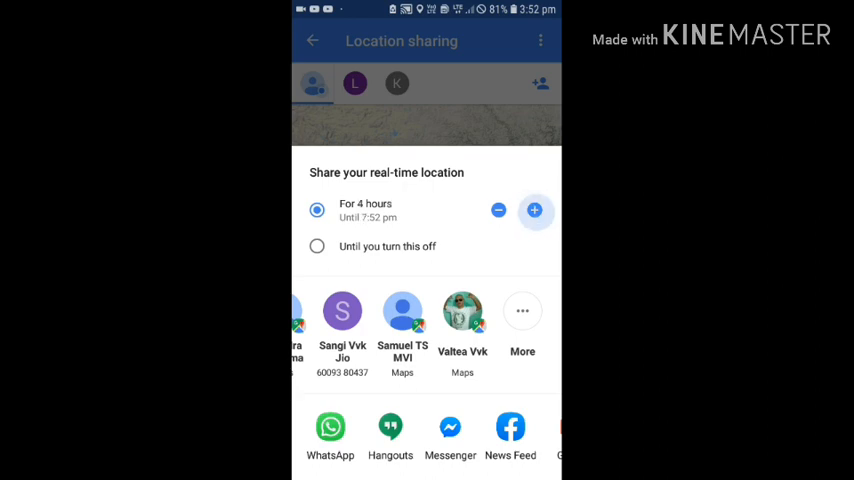
click(534, 210)
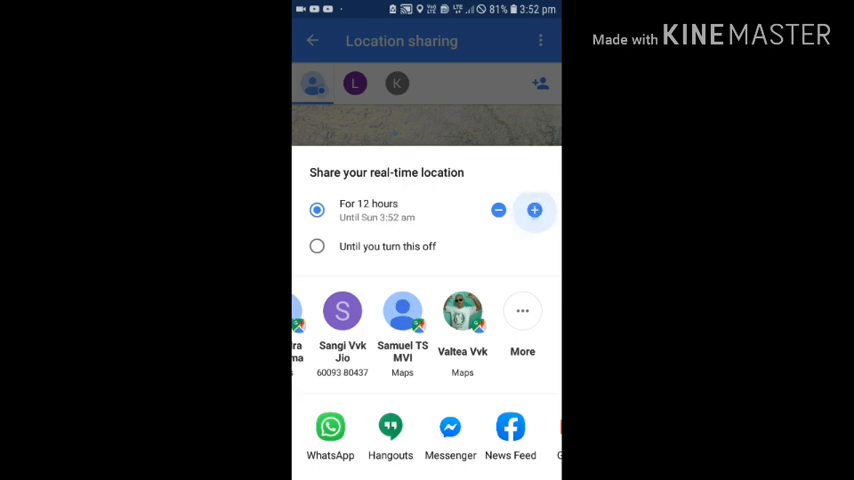
click(534, 210)
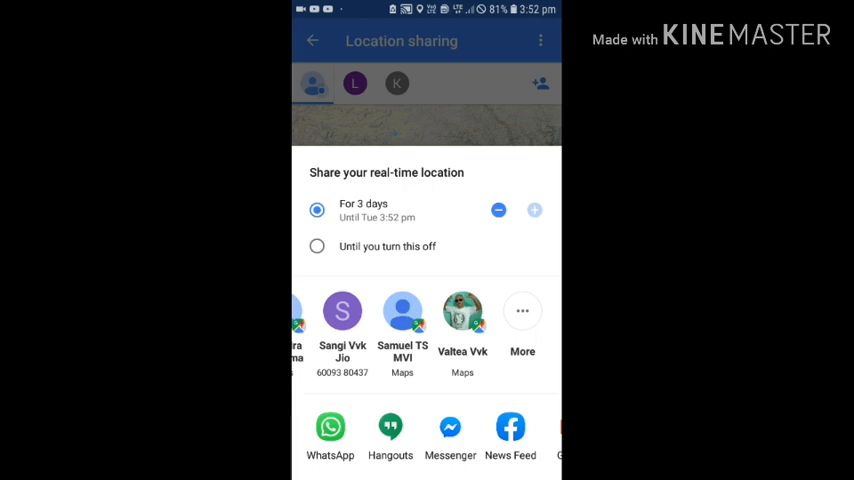
click(317, 246)
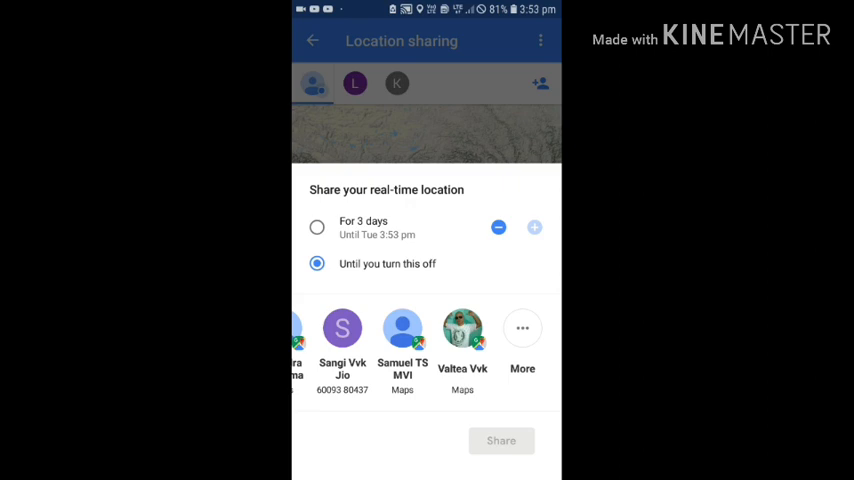
- Pick the contact to receive the real-time location share
click(462, 328)
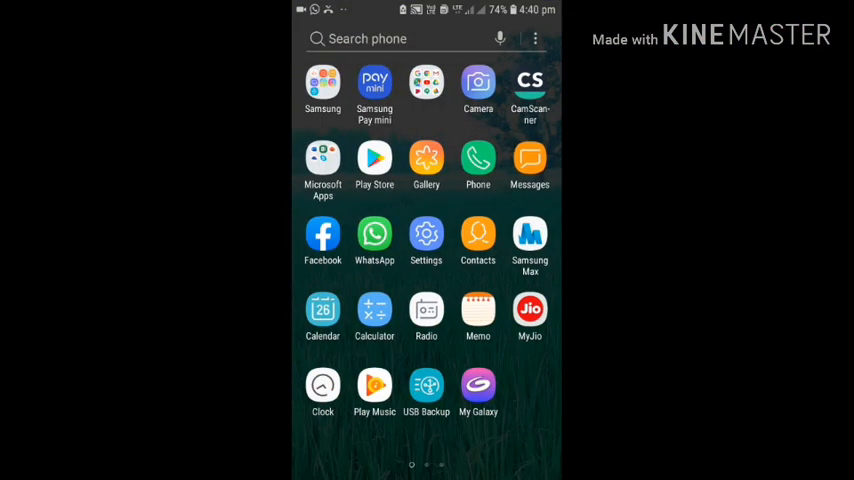
click(529, 163)
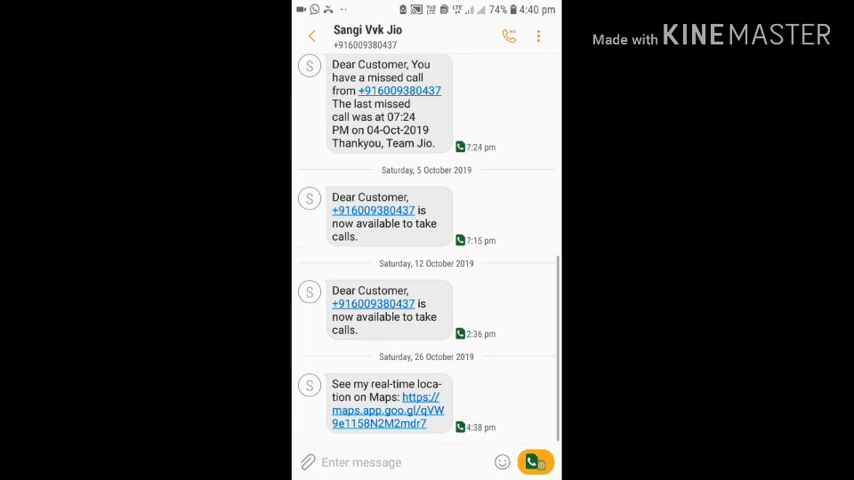
click(388, 410)
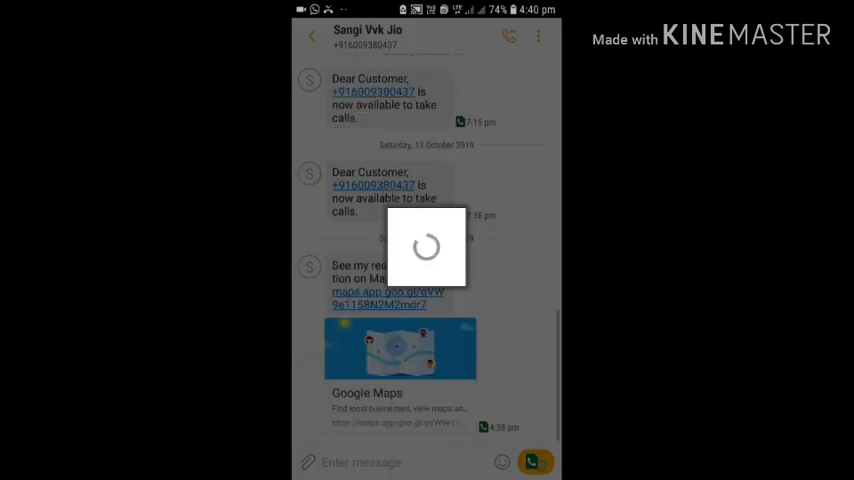